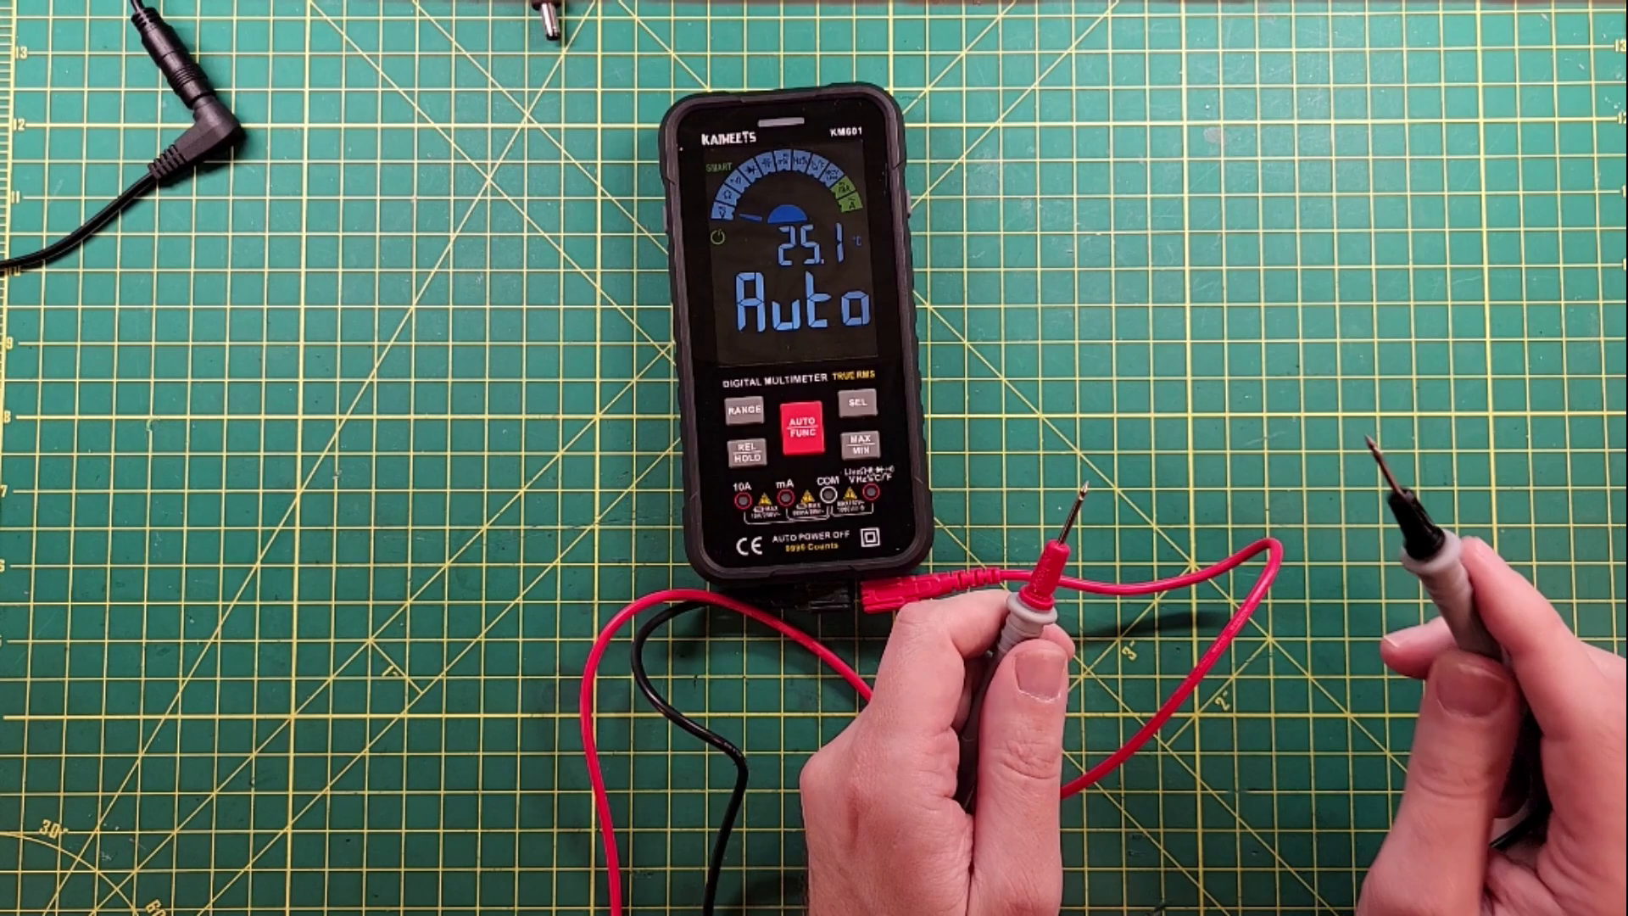
Leave Auto mode and cycle to the resistance function, reading OL with probes apart.
{"action": "left_click", "coordinate": [798, 420]}
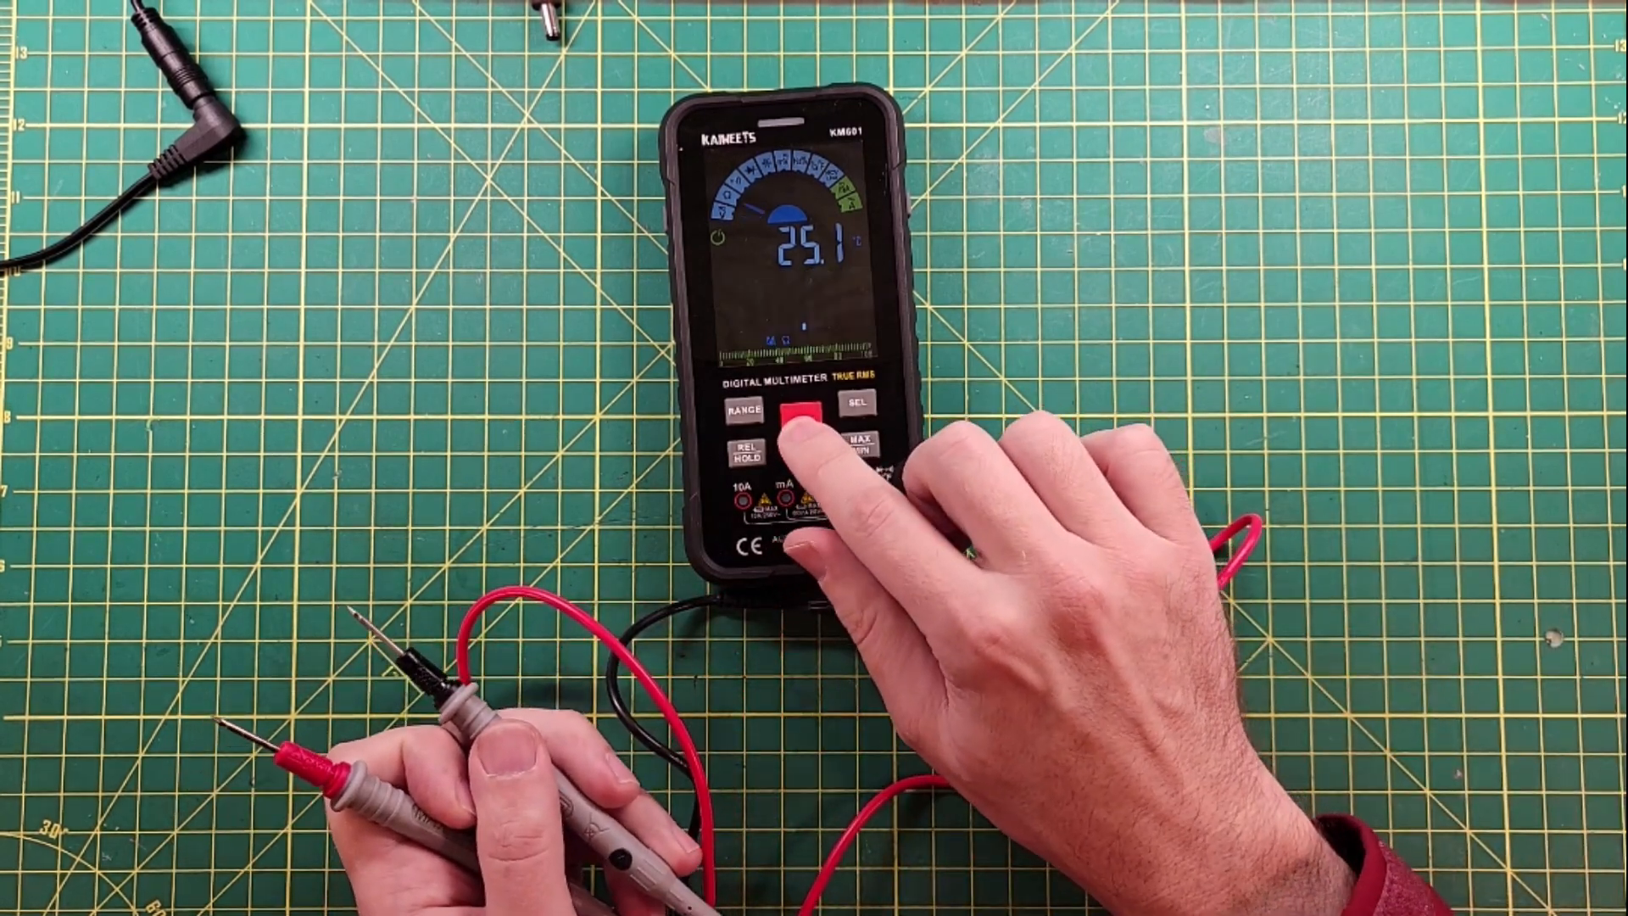
{"action": "left_click", "coordinate": [796, 426]}
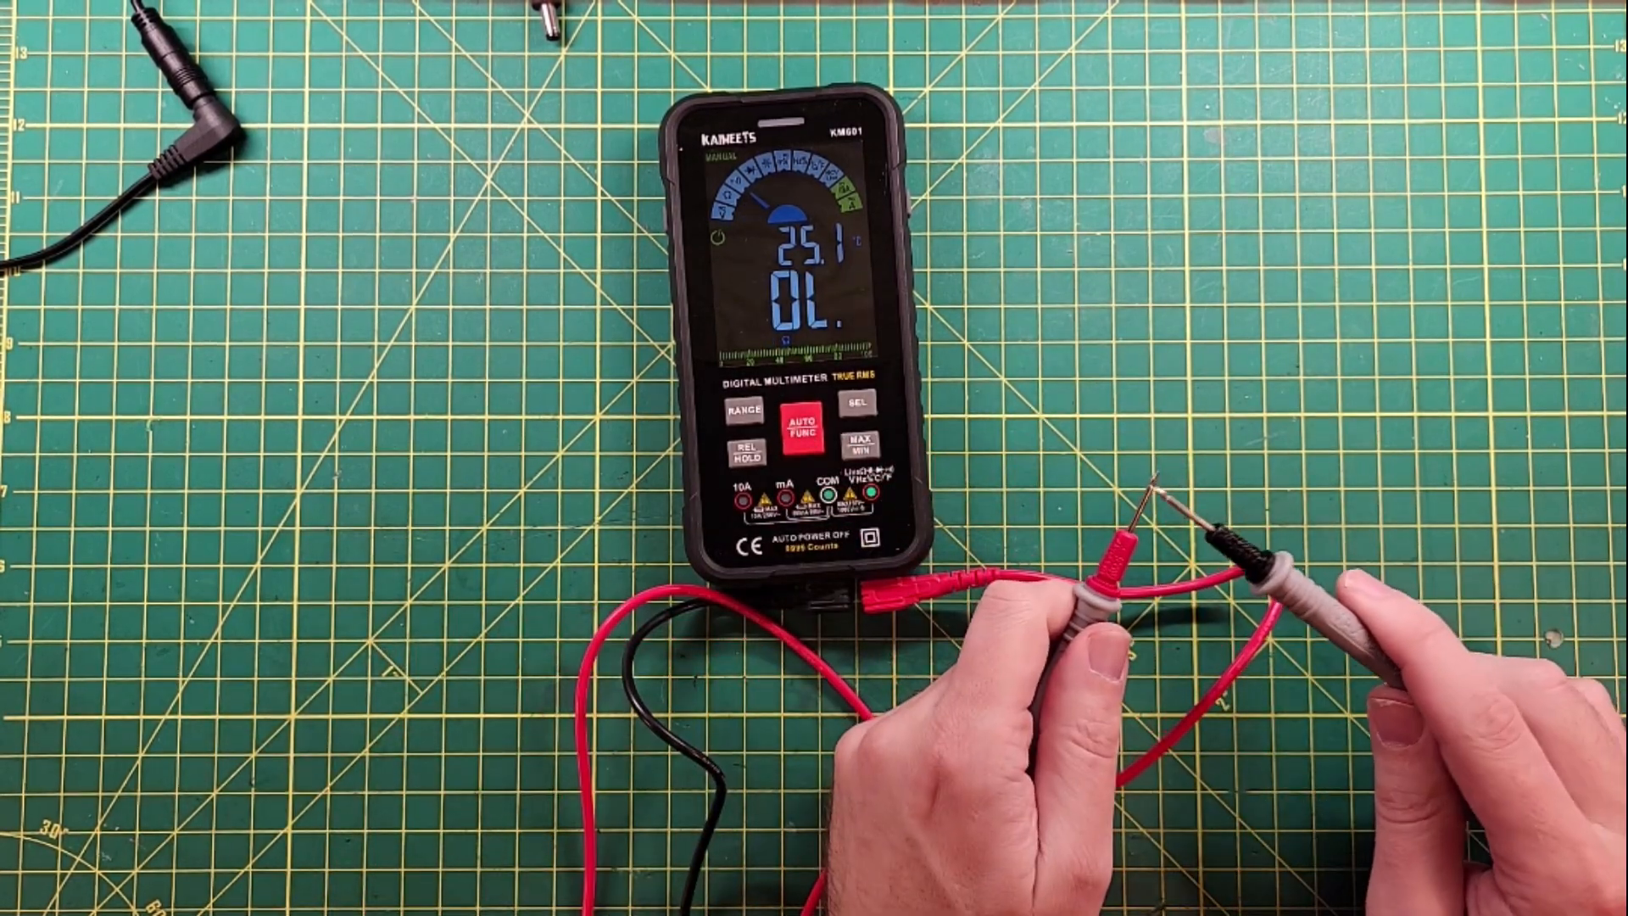